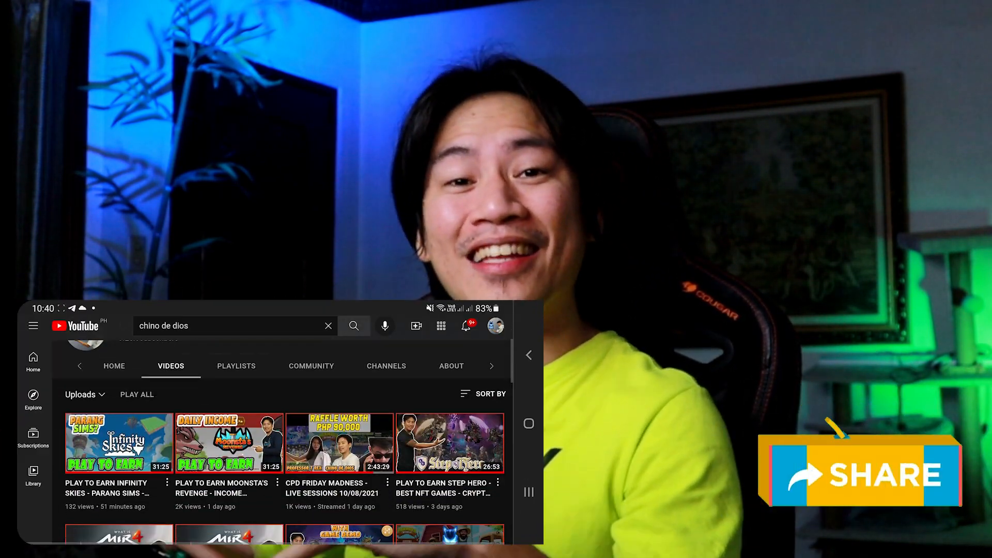
- Scroll the Chino de Dios uploads list down to videos posted about two months ago
{"action": "scroll", "scroll_direction": "down", "scroll_amount": 3}
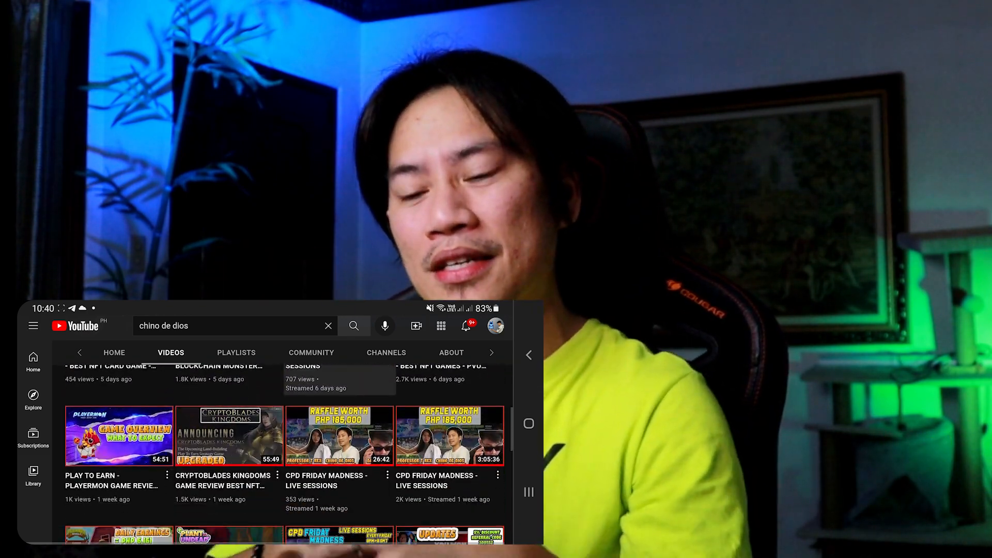
{"action": "scroll", "scroll_direction": "down", "scroll_amount": 3}
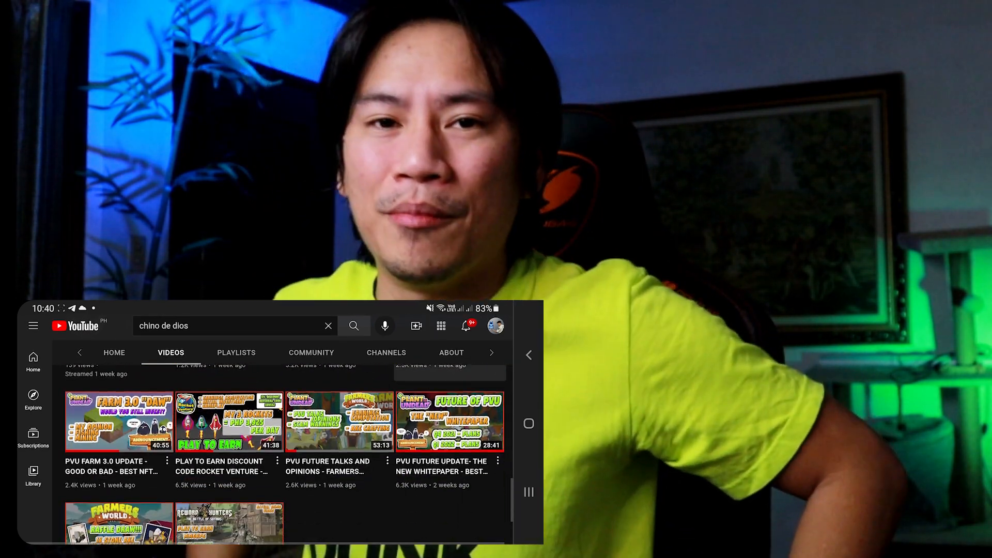
{"action": "scroll", "scroll_direction": "down", "scroll_amount": 3}
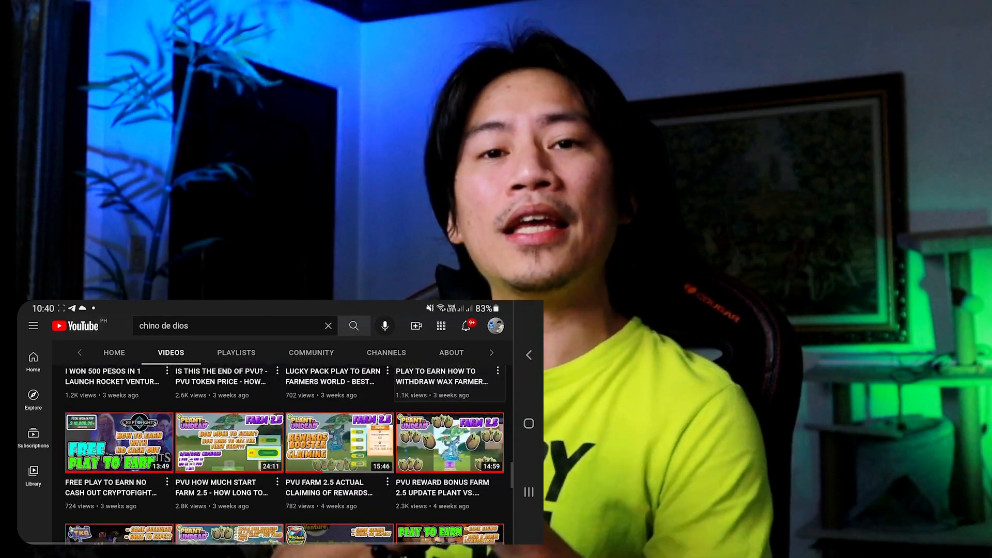
{"action": "scroll", "scroll_direction": "down", "scroll_amount": 3}
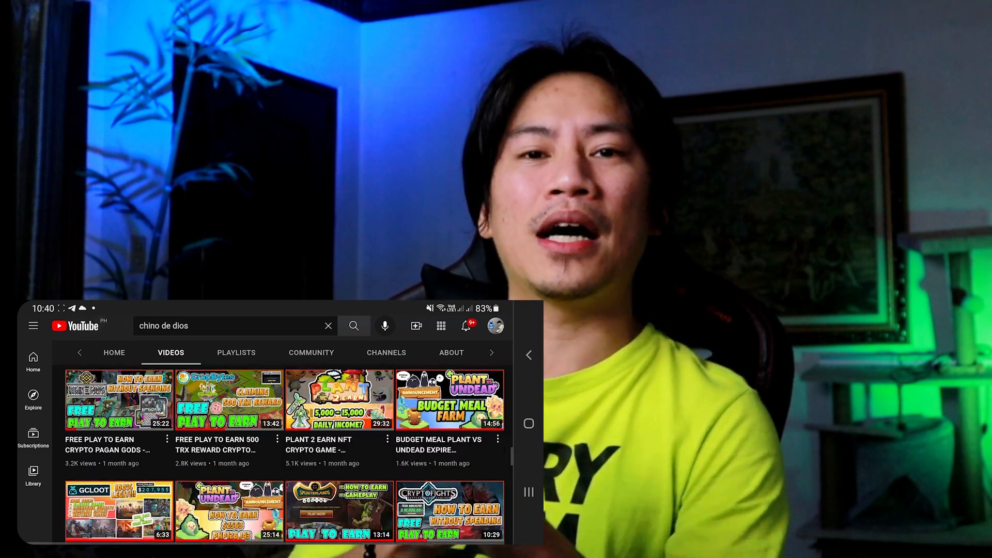
{"action": "scroll", "scroll_direction": "down", "scroll_amount": 3}
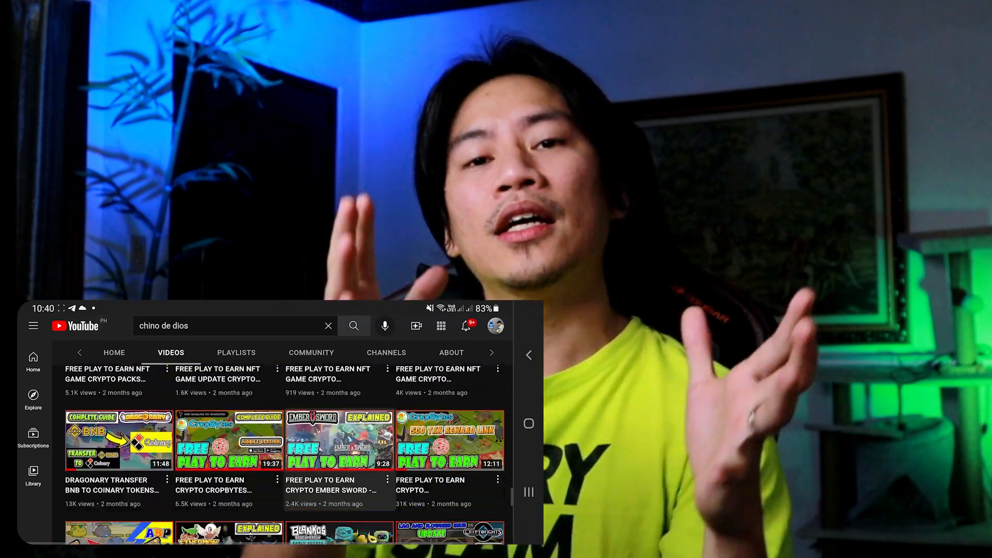
{"action": "scroll", "scroll_direction": "down", "scroll_amount": 3}
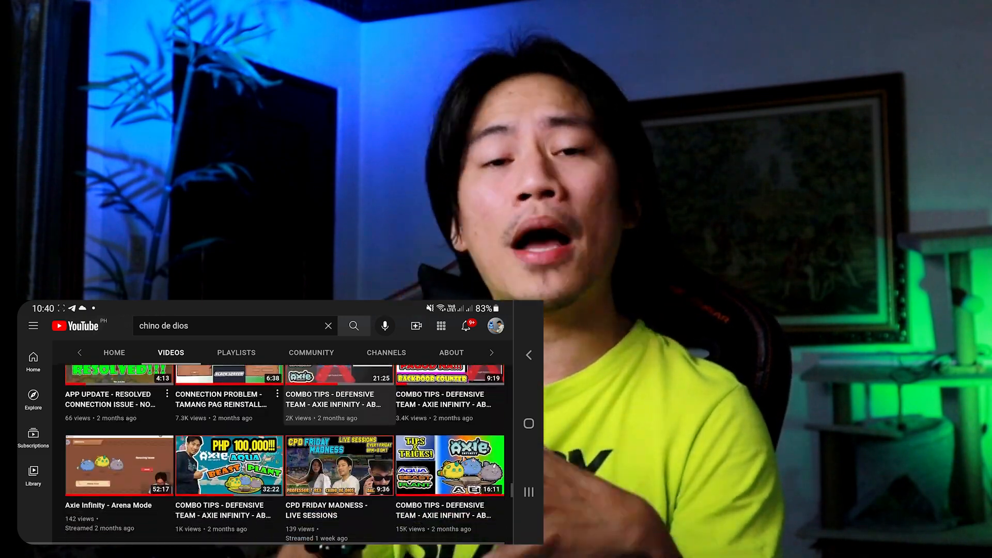
{"action": "scroll", "scroll_direction": "down", "scroll_amount": 3}
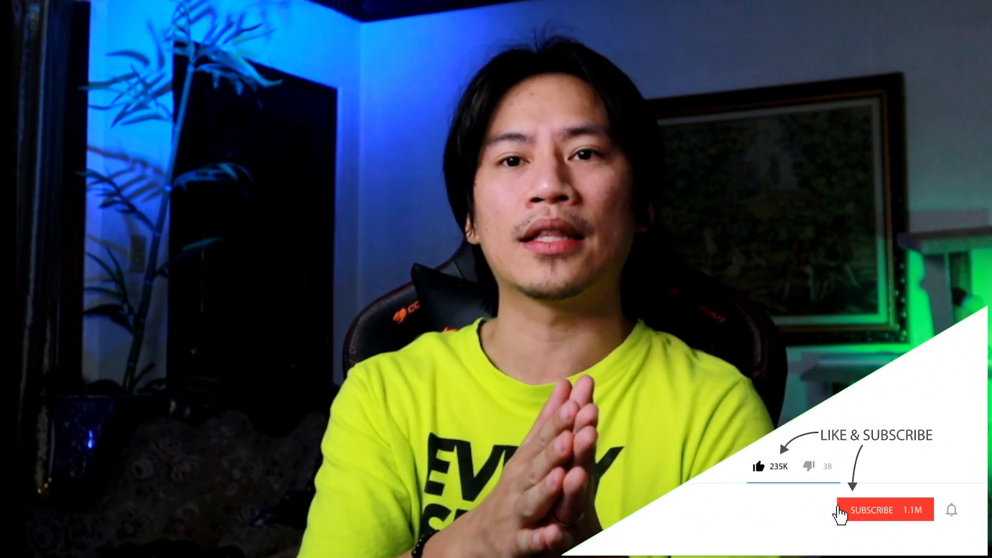
- Subscribe to Chino de Dios and turn on the bell for new-upload notifications
{"action": "left_click", "coordinate": [880, 510]}
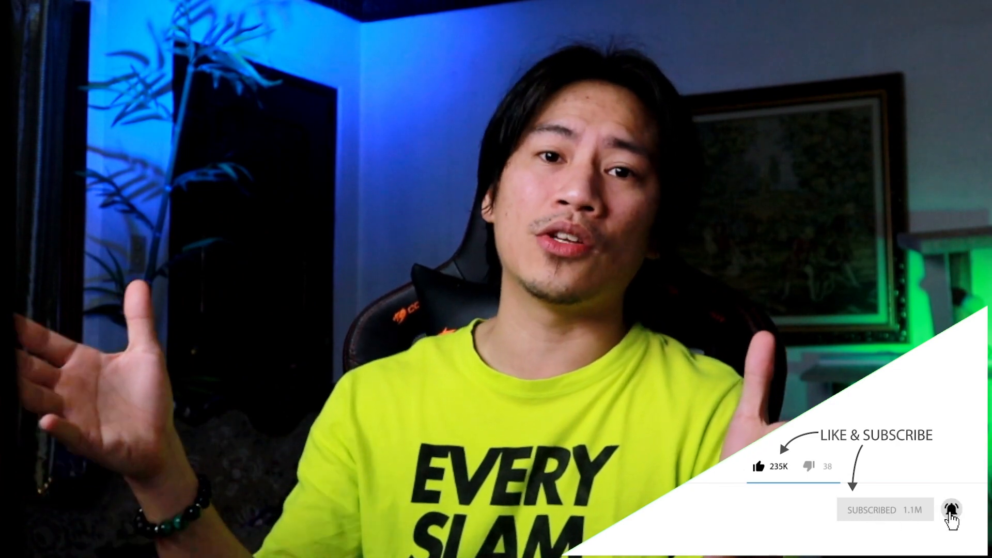